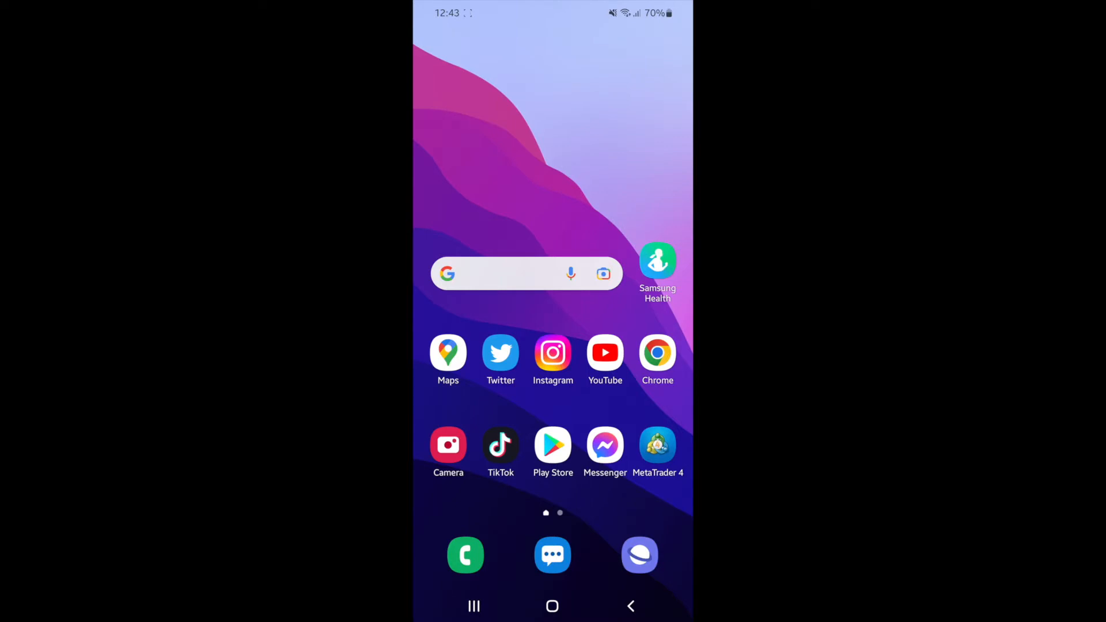
# Launch MetaTrader 4 from the home screen to the EURUSD M5 candlestick chart.
pyautogui.click(657, 446)
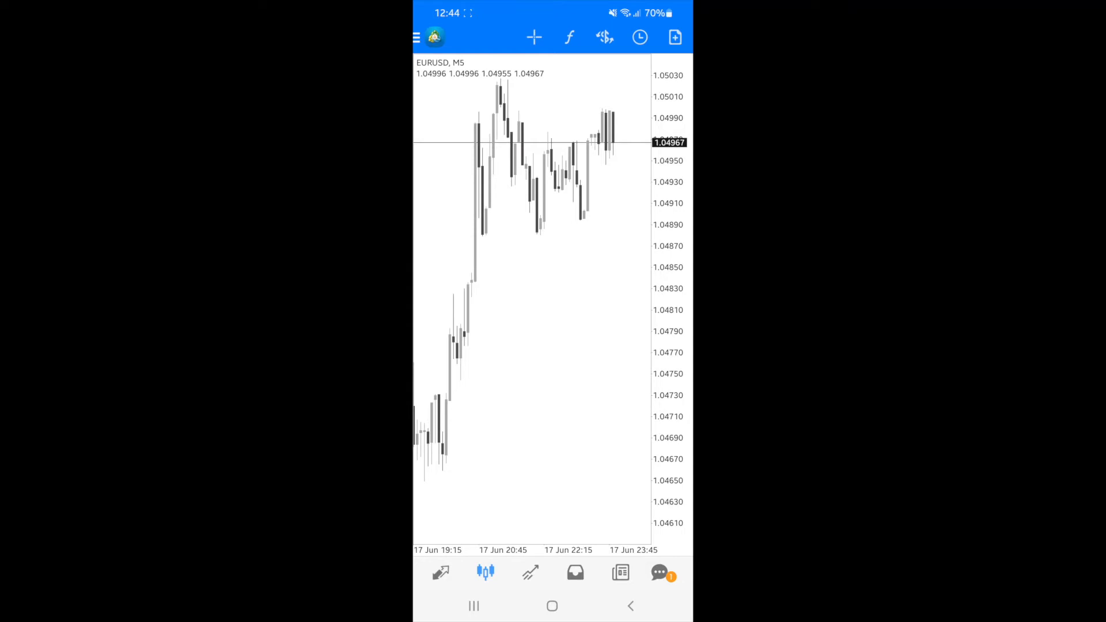
# Go to Settings via the side menu and scroll the Charts section to Colors.
pyautogui.click(416, 37)
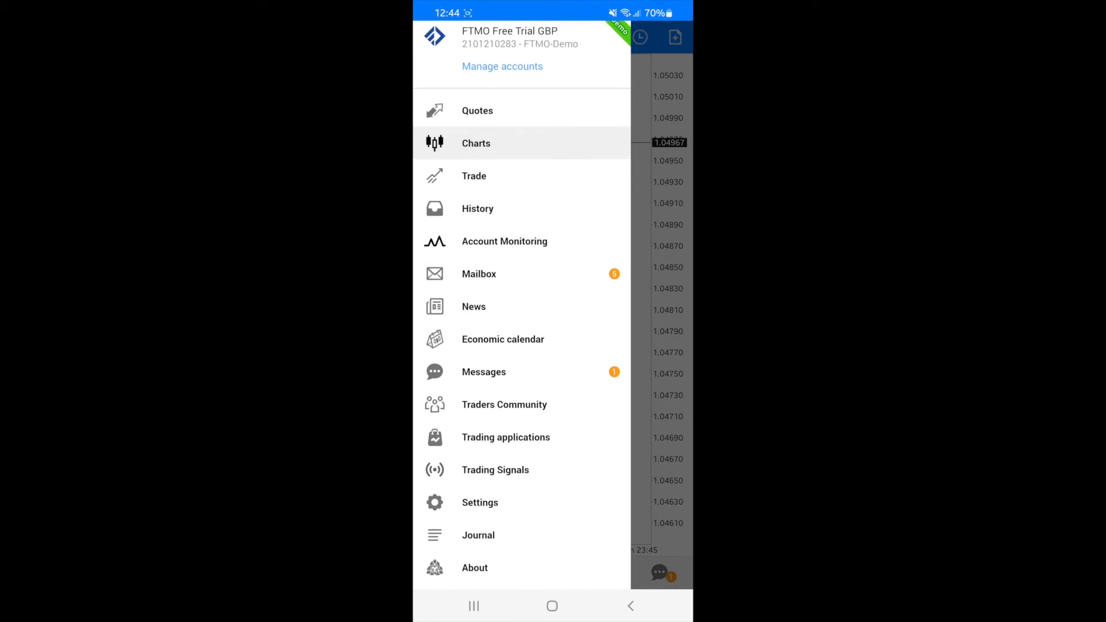
pyautogui.click(479, 502)
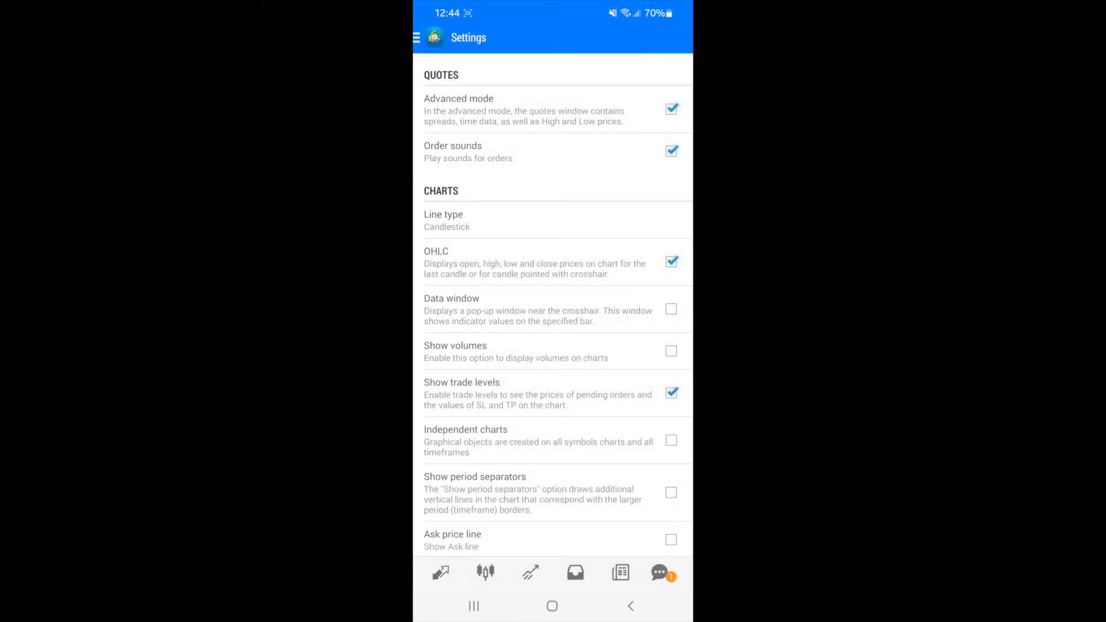
pyautogui.scroll(-3)
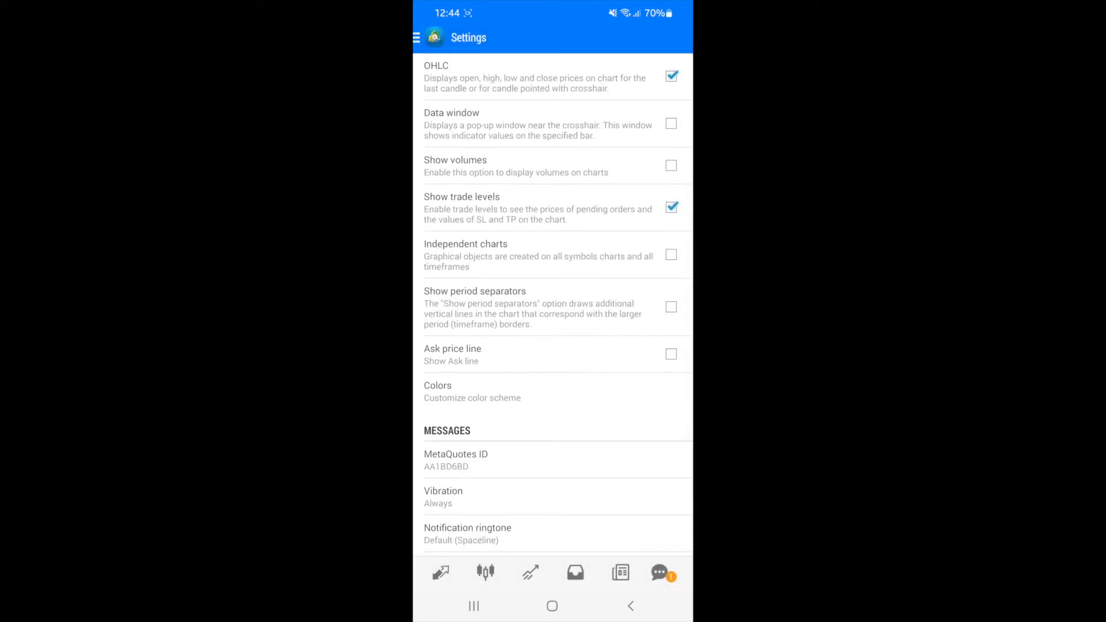
# In Colors, make bull candles and bar up blue, bear candles and bar down red, and save.
pyautogui.click(471, 392)
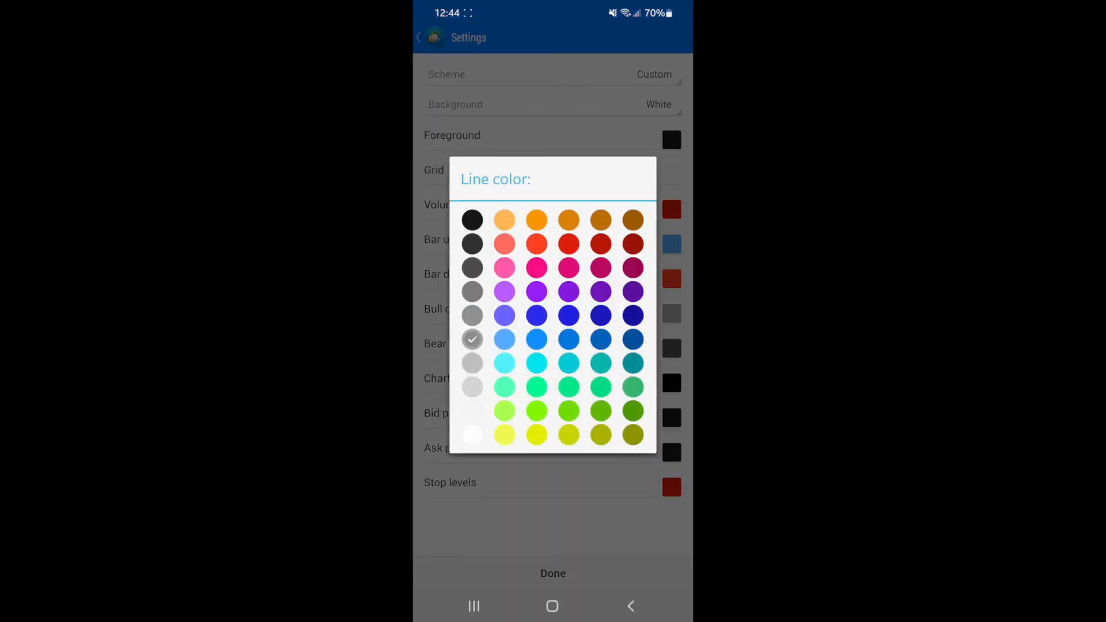
pyautogui.click(503, 339)
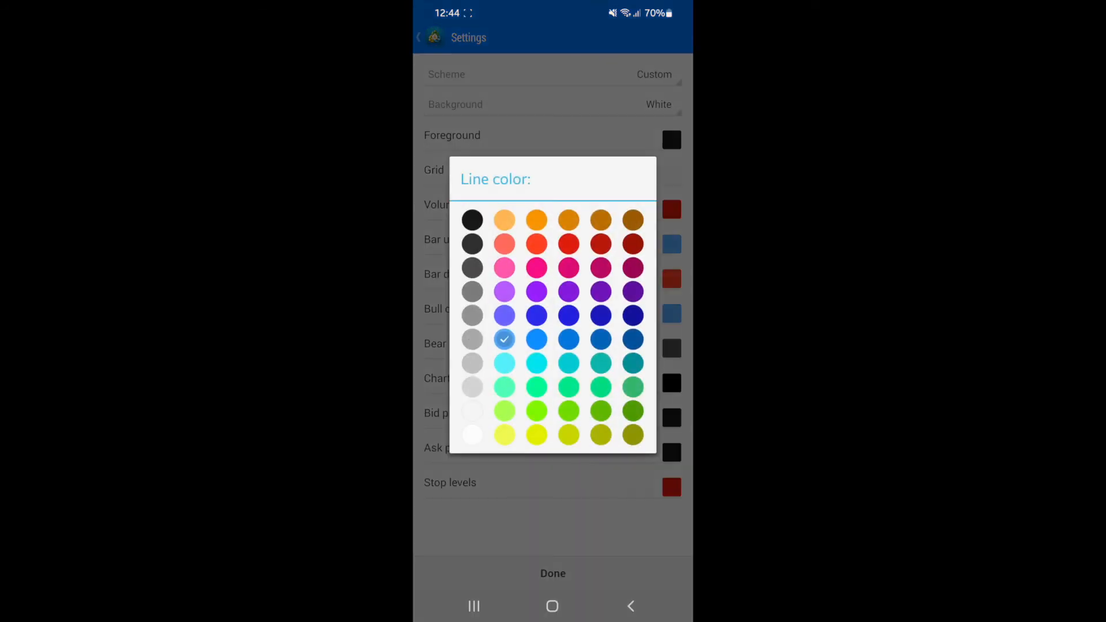
pyautogui.click(472, 268)
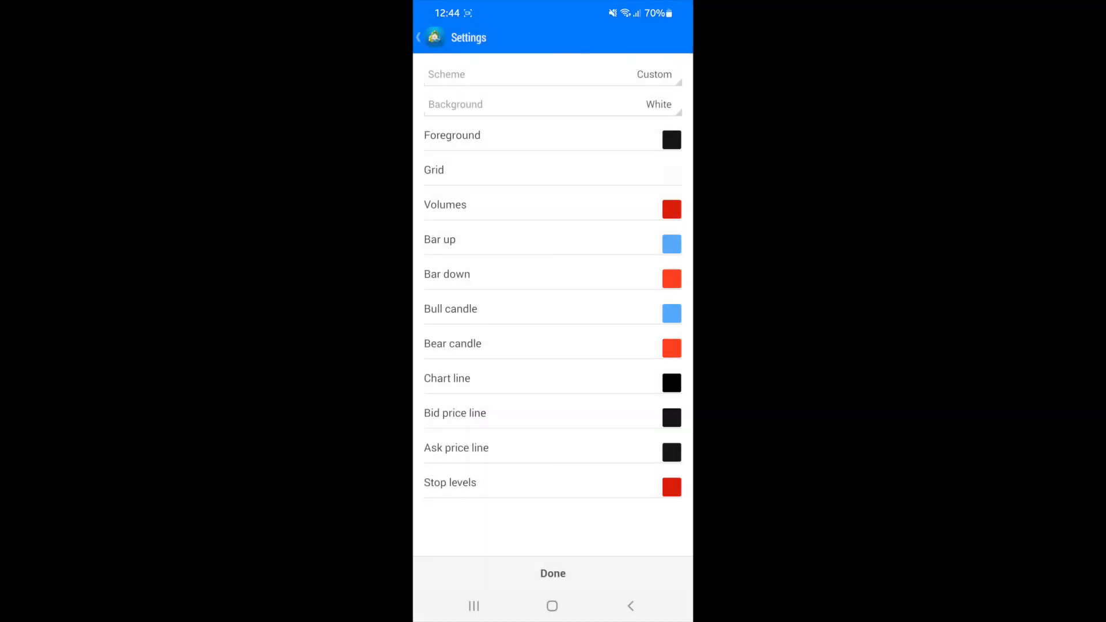
pyautogui.click(418, 36)
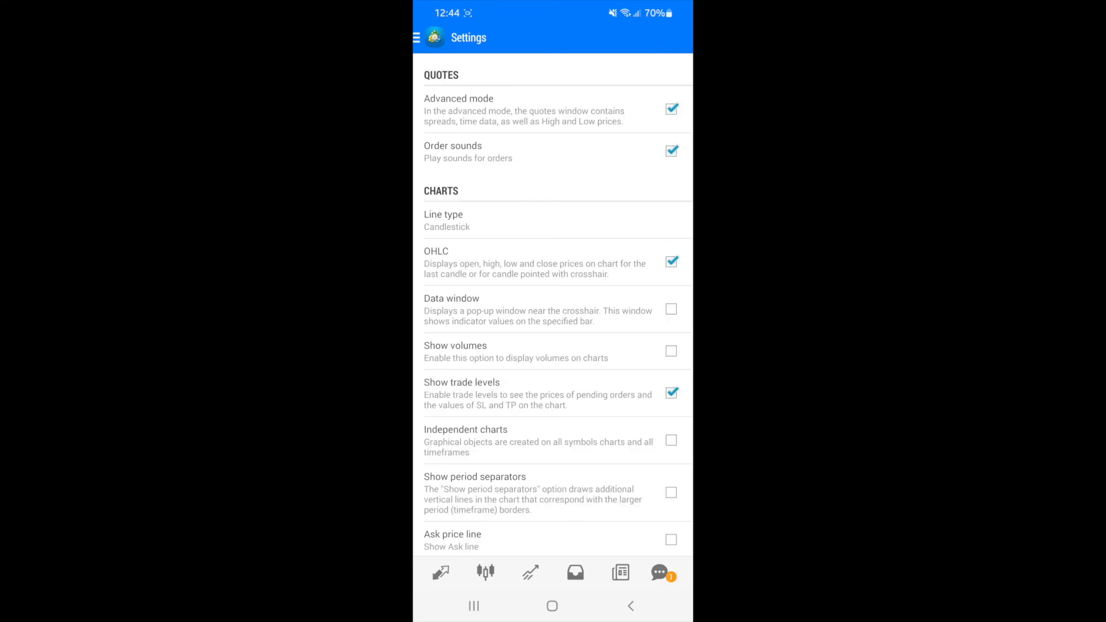